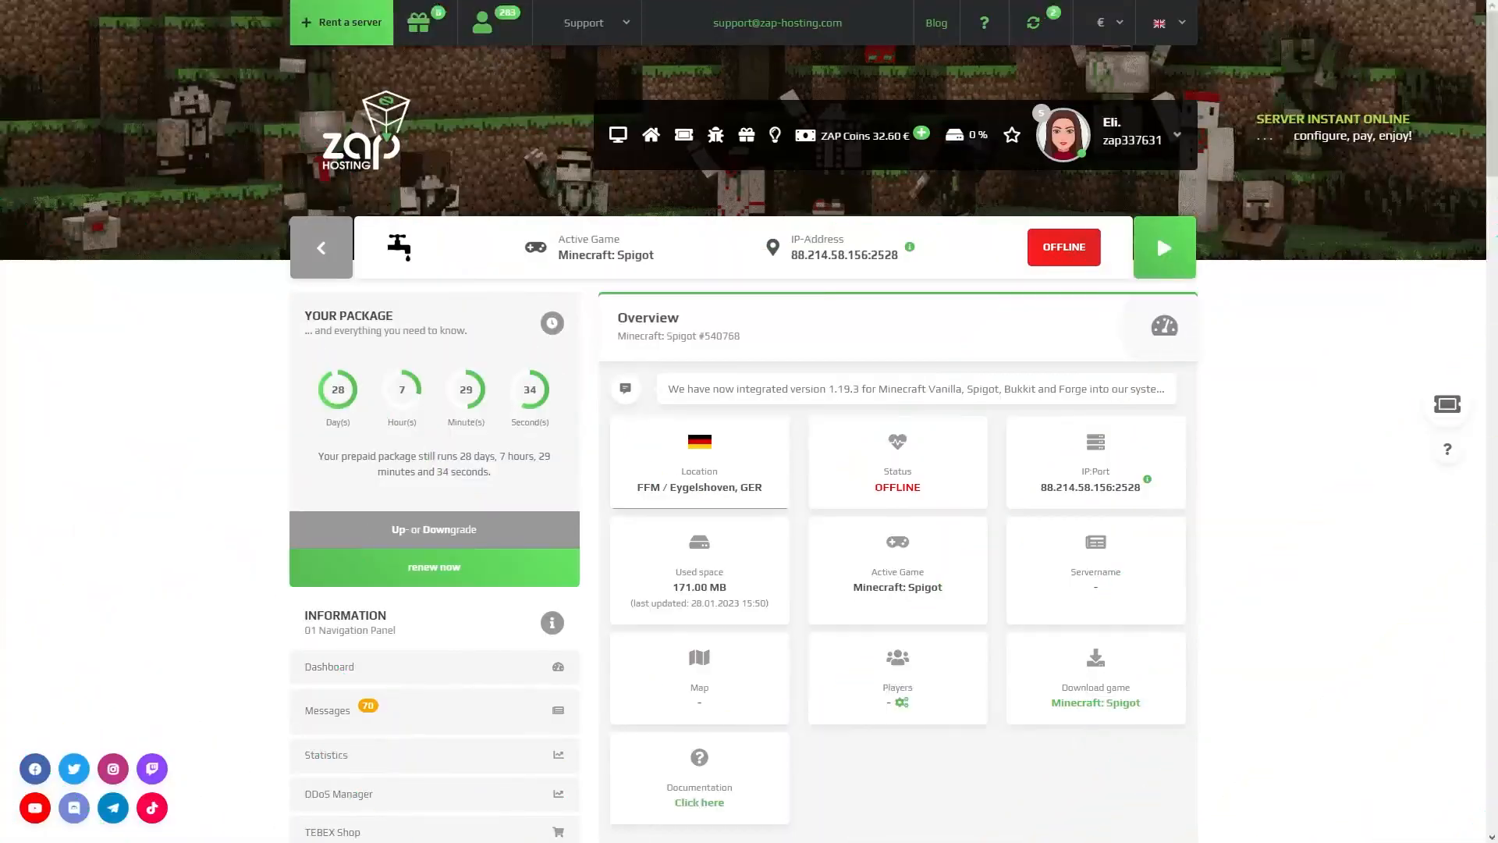
Open the server's Games page from Settings in the left navigation panel.
{"action": "scroll", "scroll_direction": "down", "scroll_amount": 3}
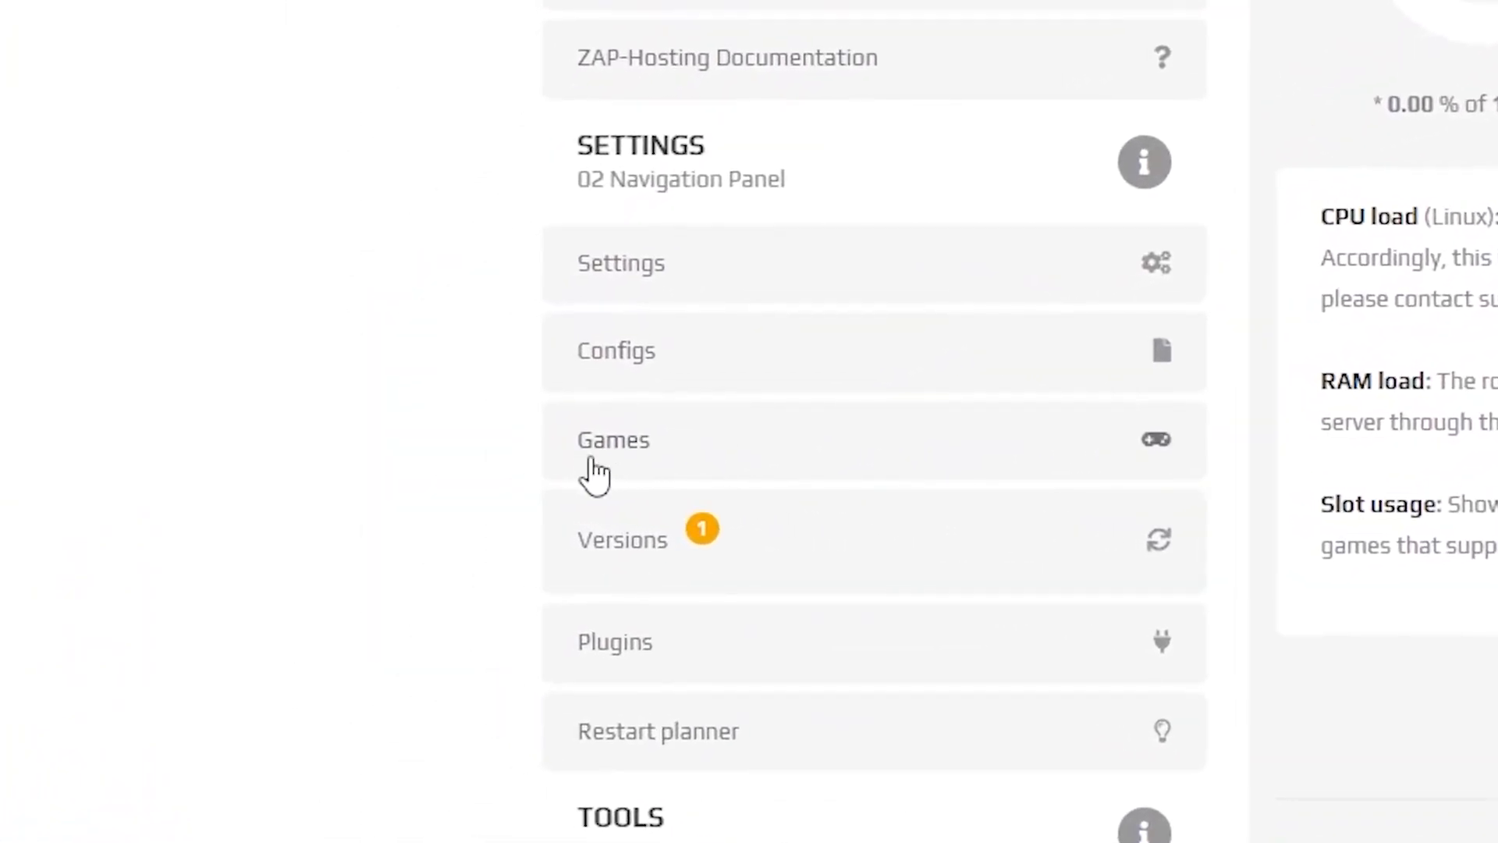
{"action": "left_click", "coordinate": [612, 439]}
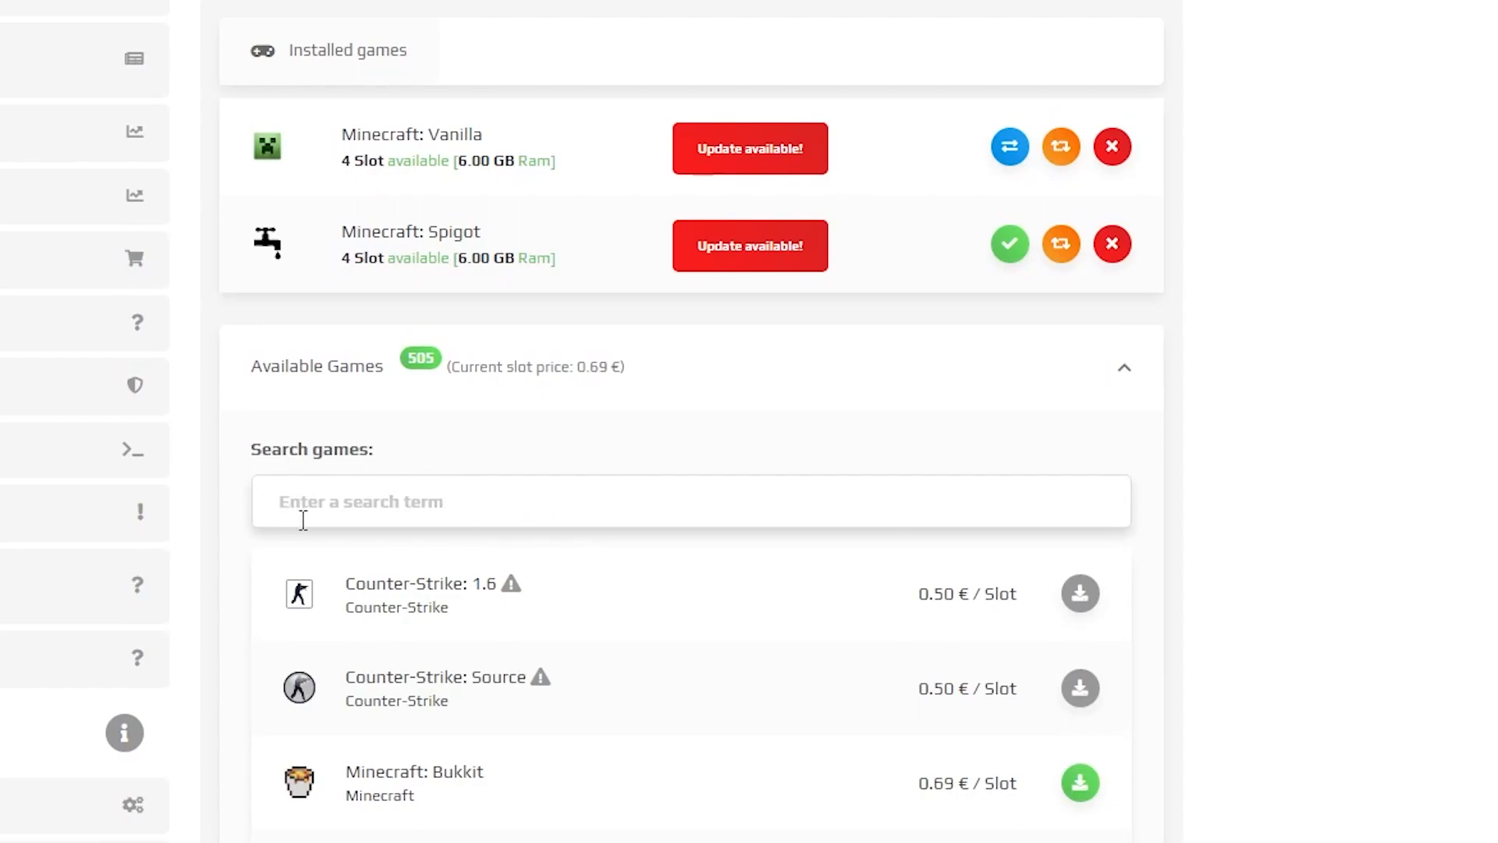
Search for 'tekxit' and start installing Technic Launcher: Tekxit 3.14 Pi.
{"action": "type", "text": "tekxit"}
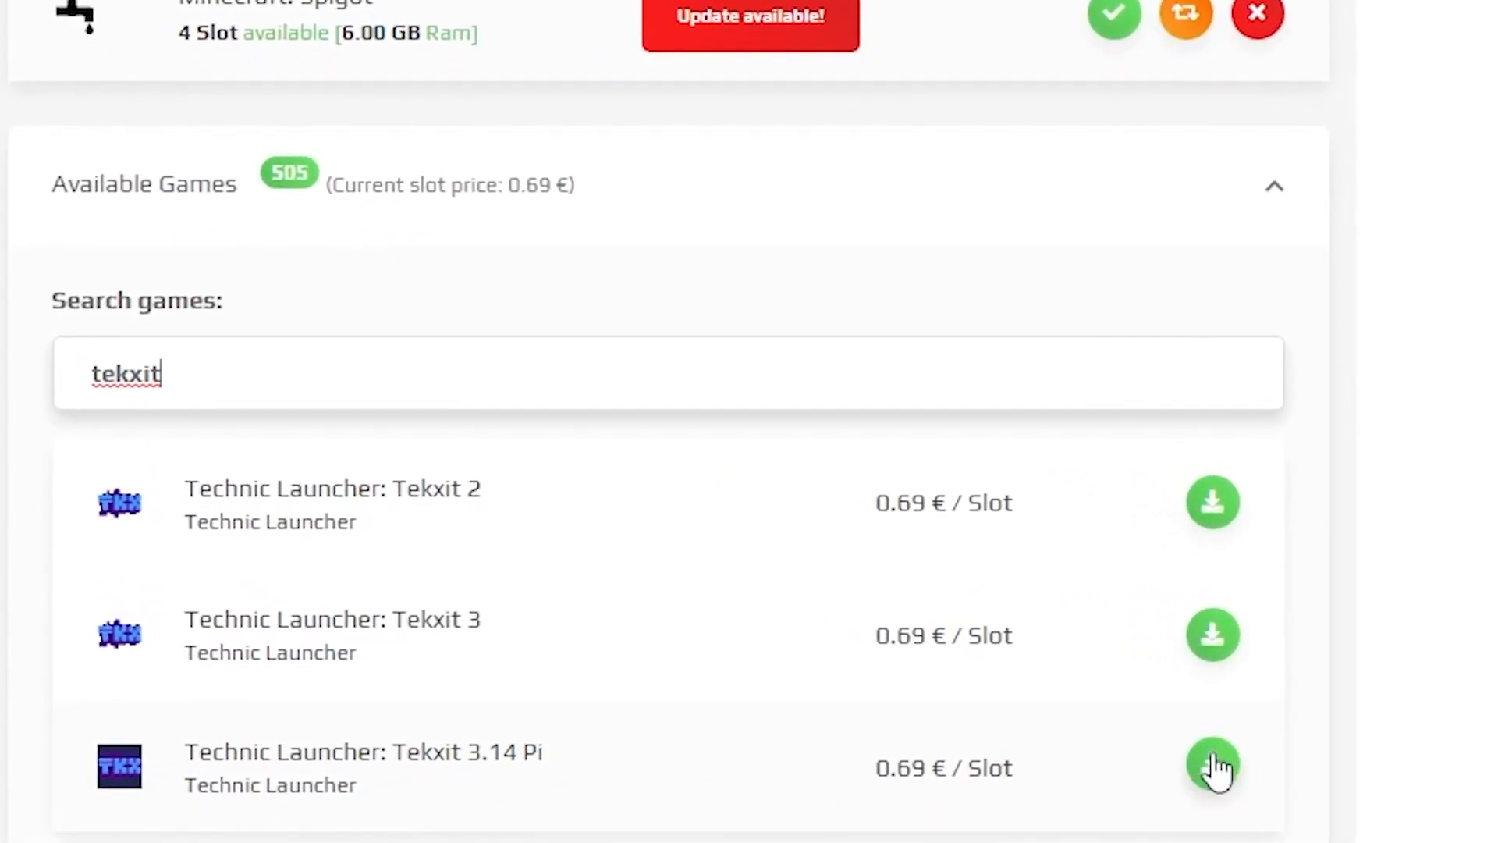
{"action": "left_click", "coordinate": [1212, 767]}
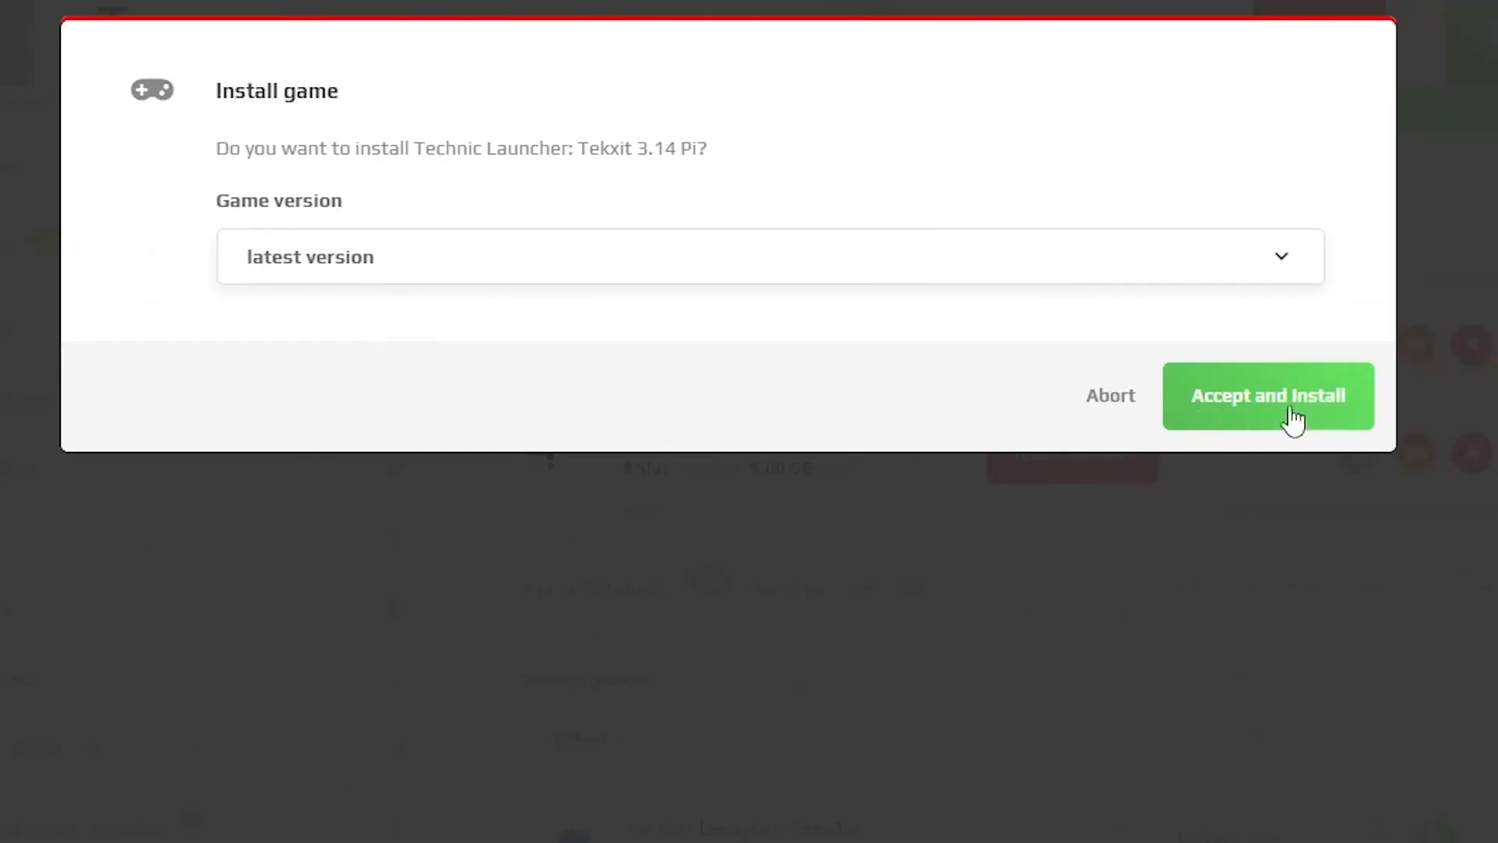
Accept and install Tekxit 3.14 Pi at the latest game version.
{"action": "left_click", "coordinate": [1268, 396]}
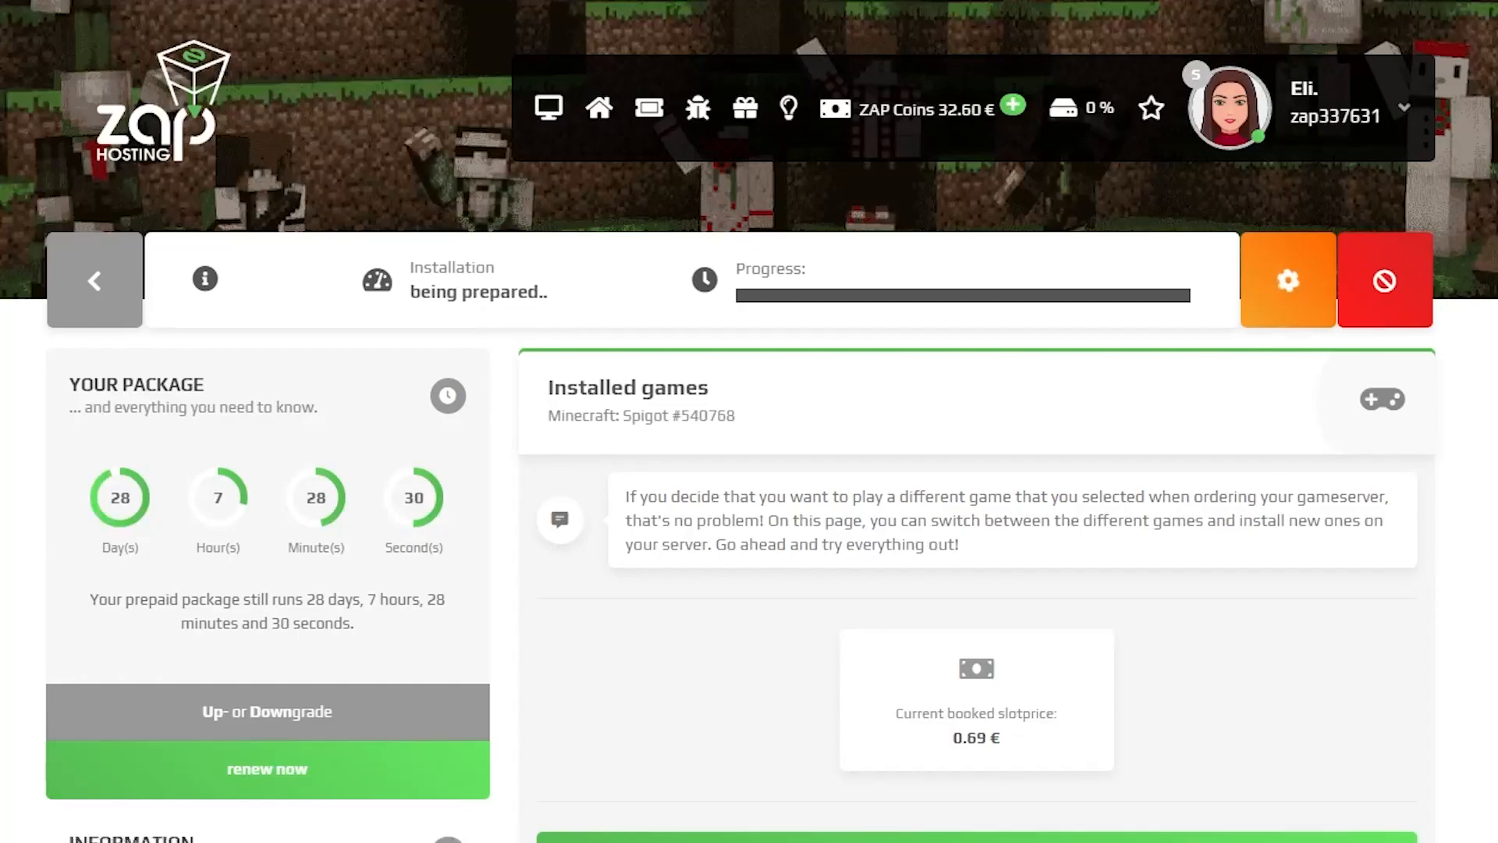
Scroll down to the Installed games list showing Tekxit 3.14 Pi.
{"action": "scroll", "scroll_direction": "down", "scroll_amount": 3}
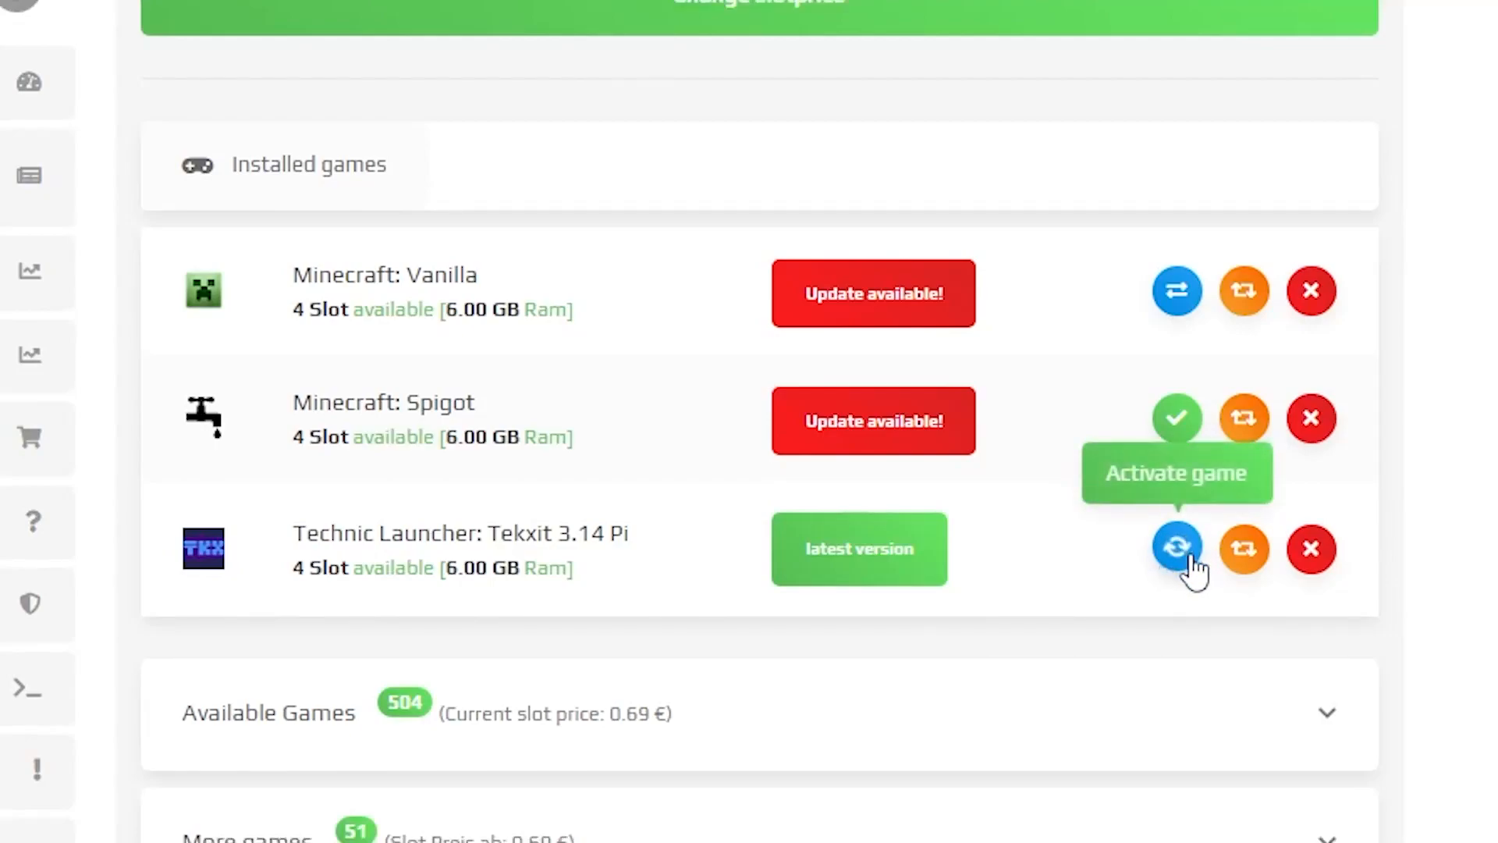
{"action": "mouse_move", "coordinate": [1173, 664]}
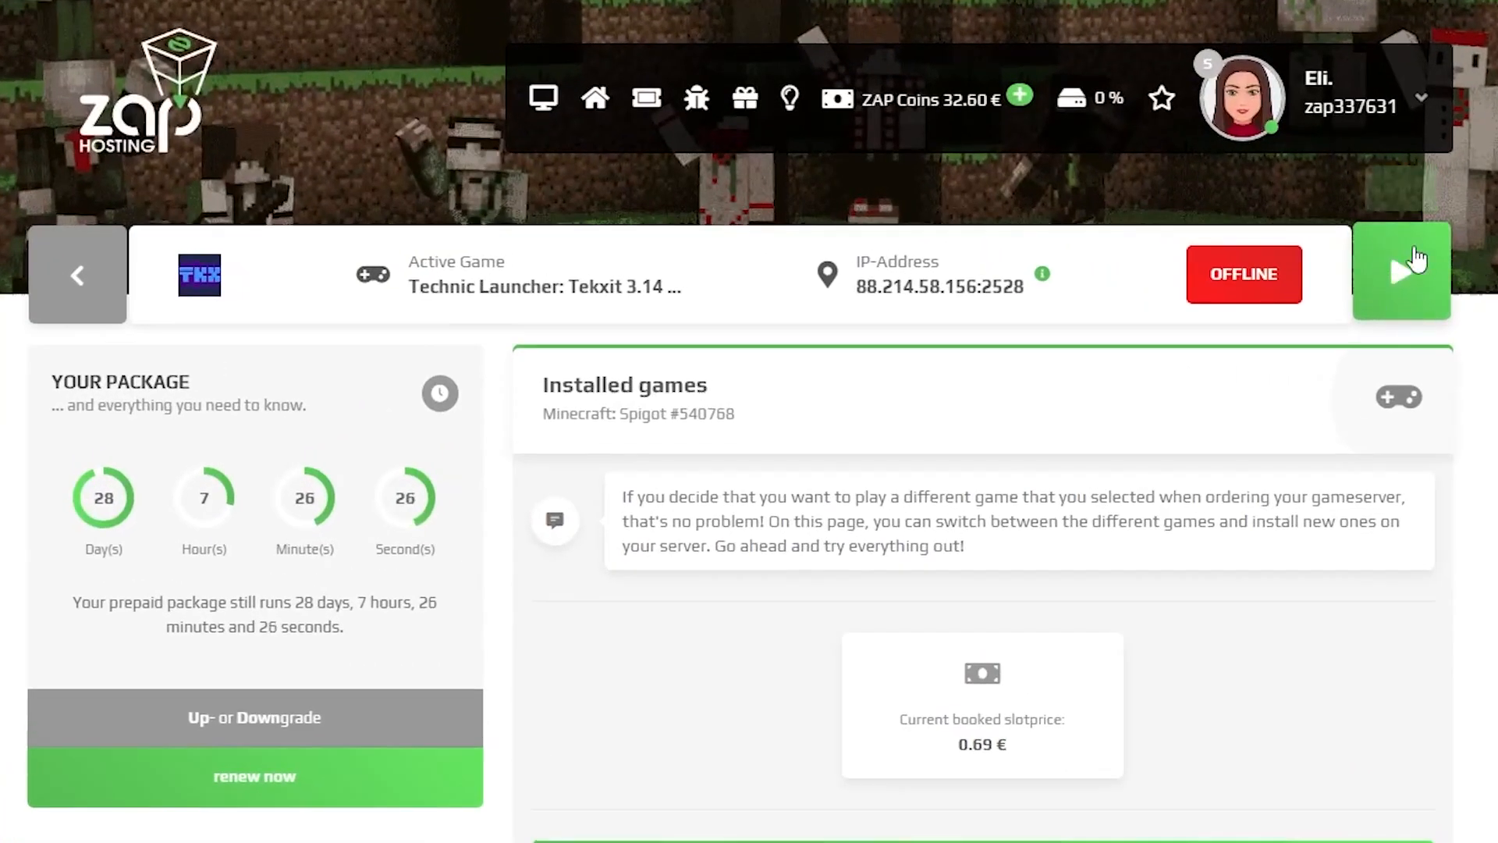
{"action": "left_click", "coordinate": [1399, 274]}
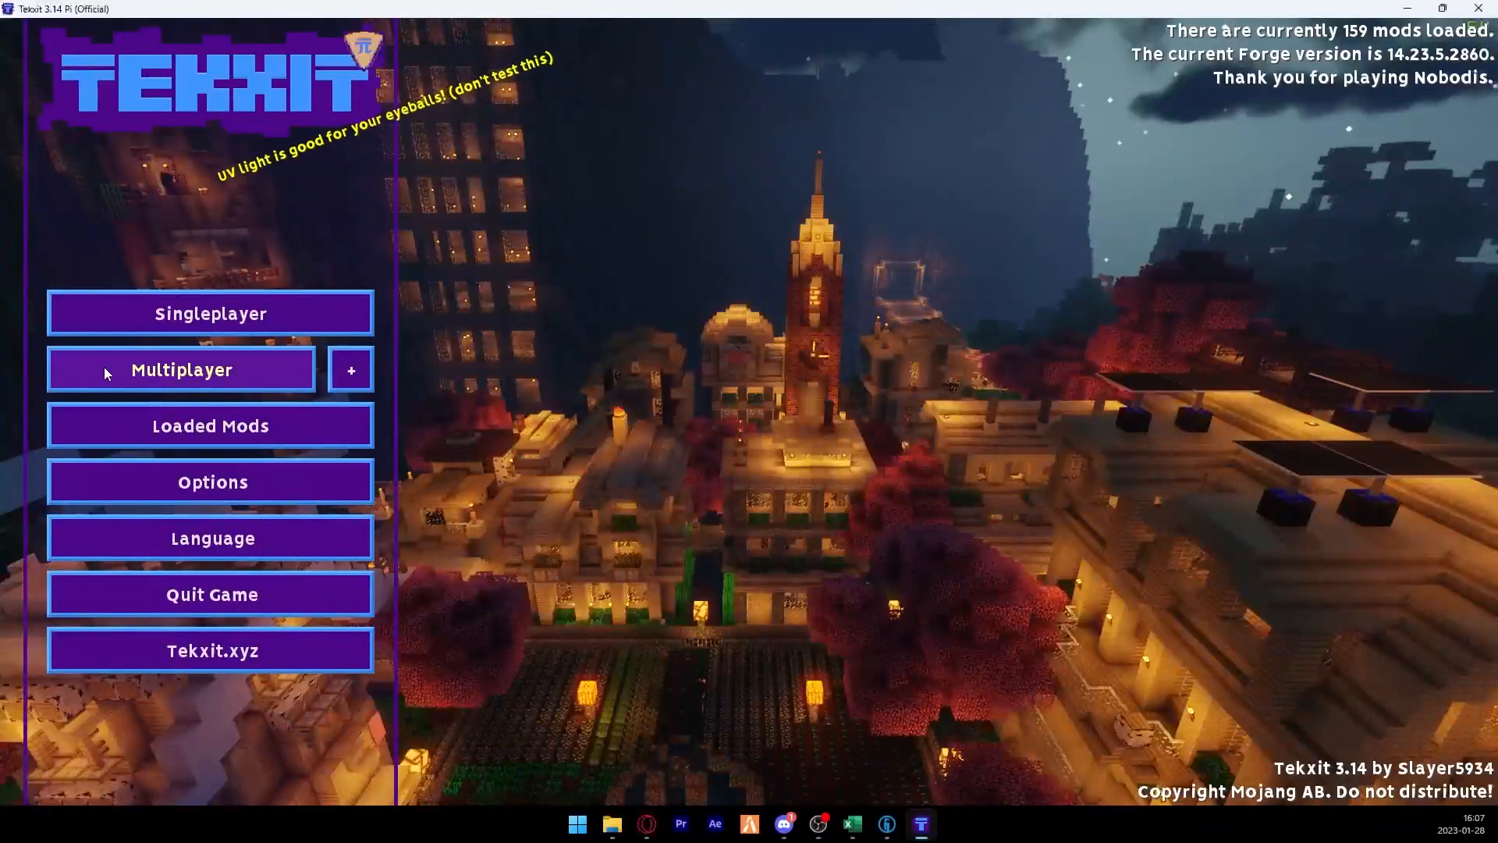
Add a multiplayer server entry with address 88.214.58.156:2528.
{"action": "left_click", "coordinate": [181, 370]}
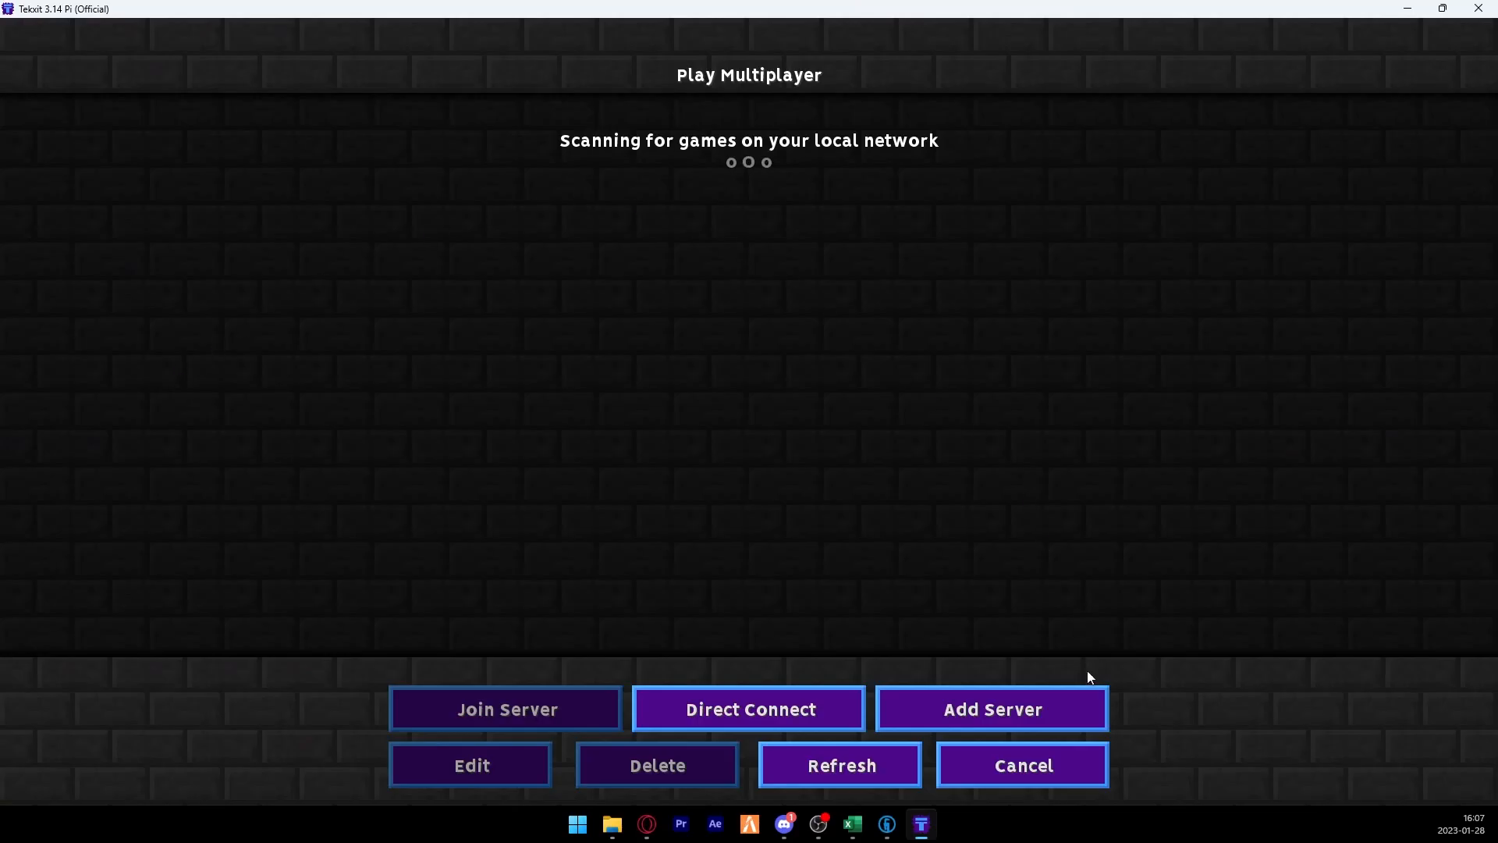
{"action": "left_click", "coordinate": [469, 764]}
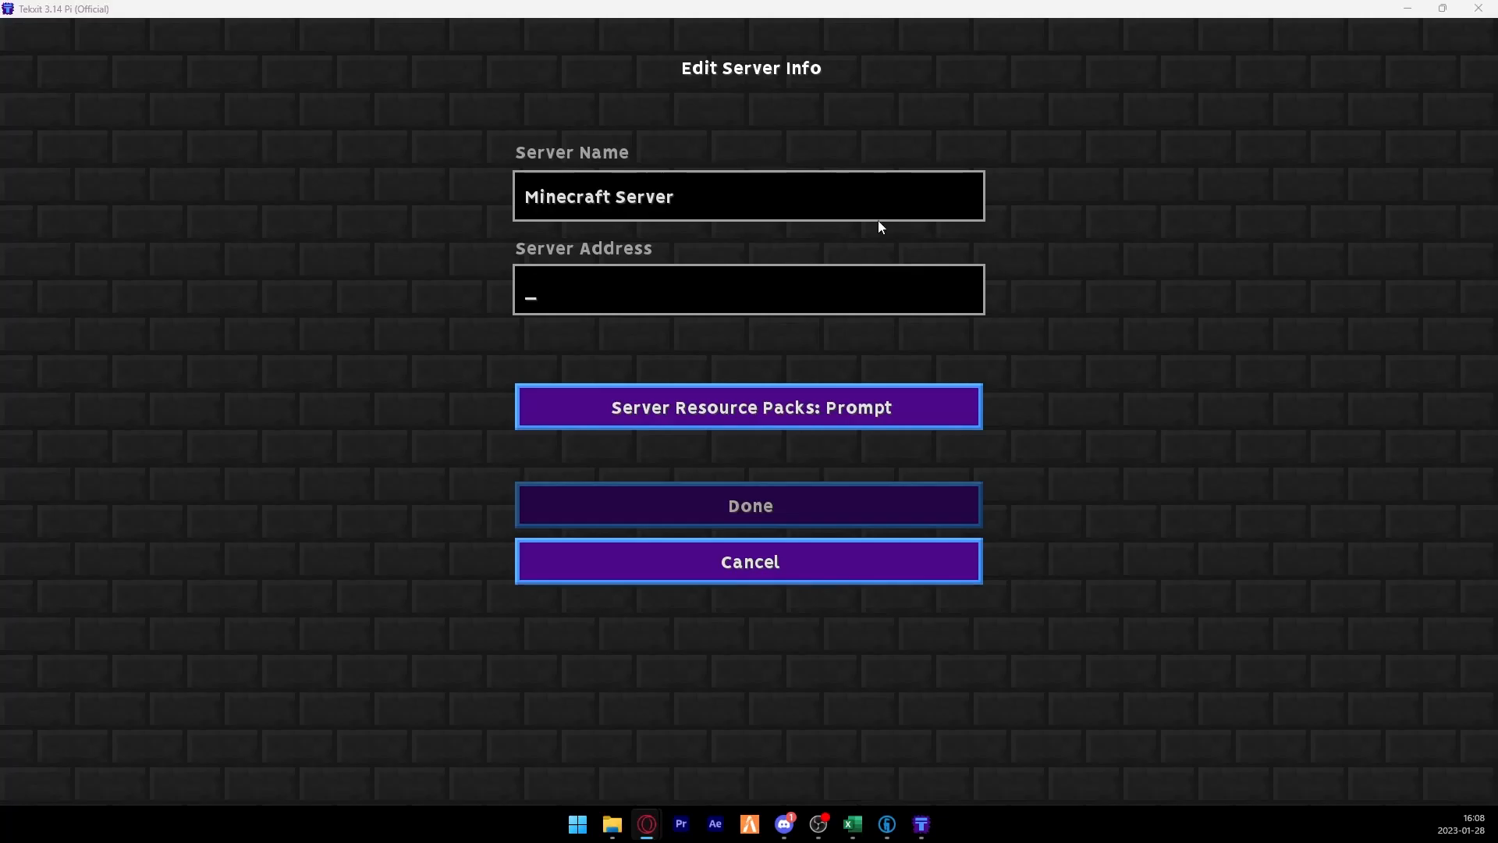
{"action": "type", "text": "88.214.58.156:2528"}
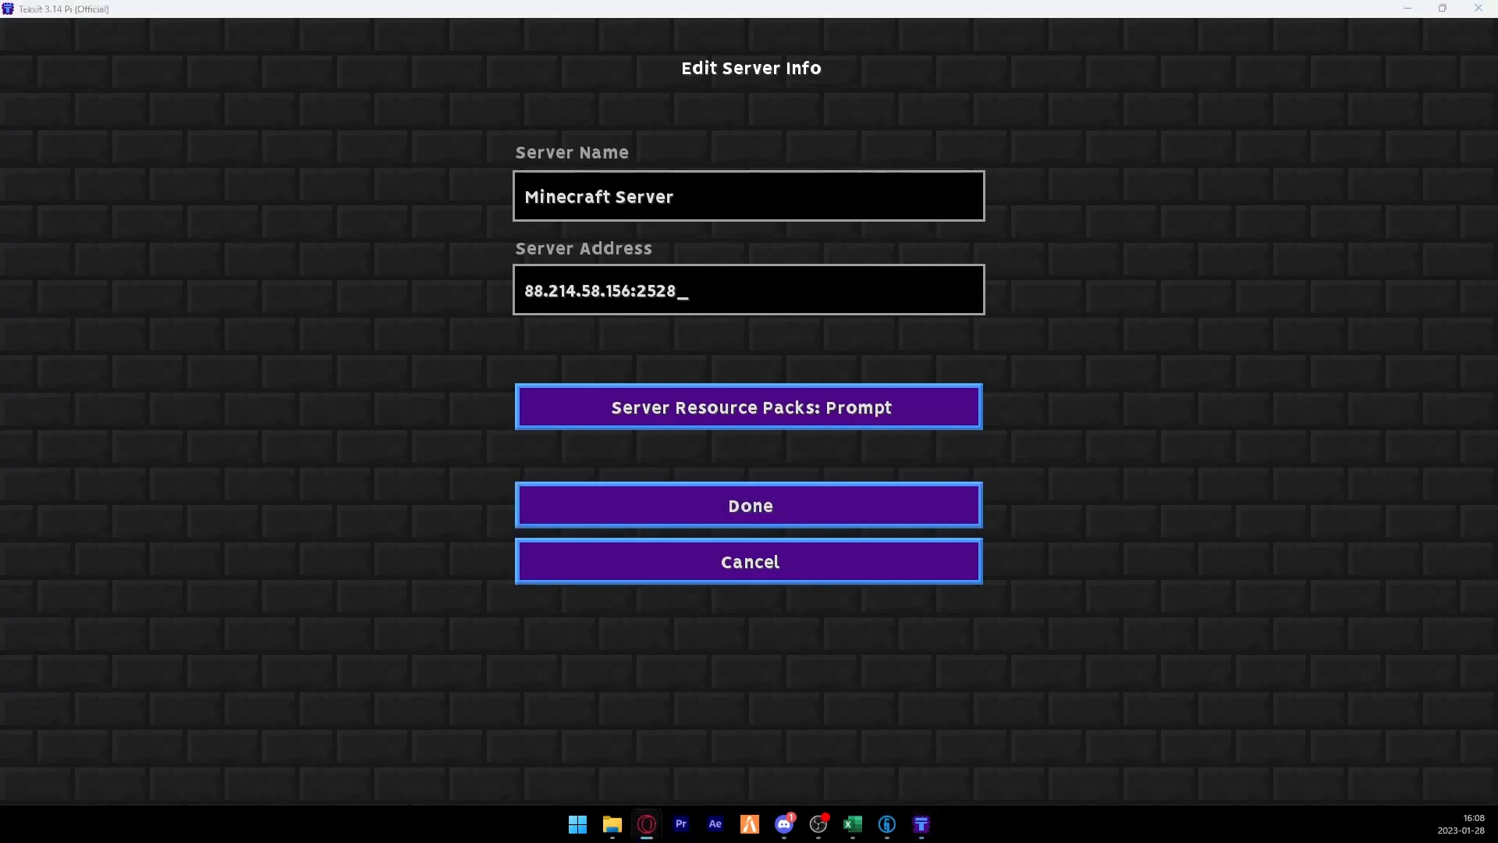
{"action": "left_click", "coordinate": [749, 505]}
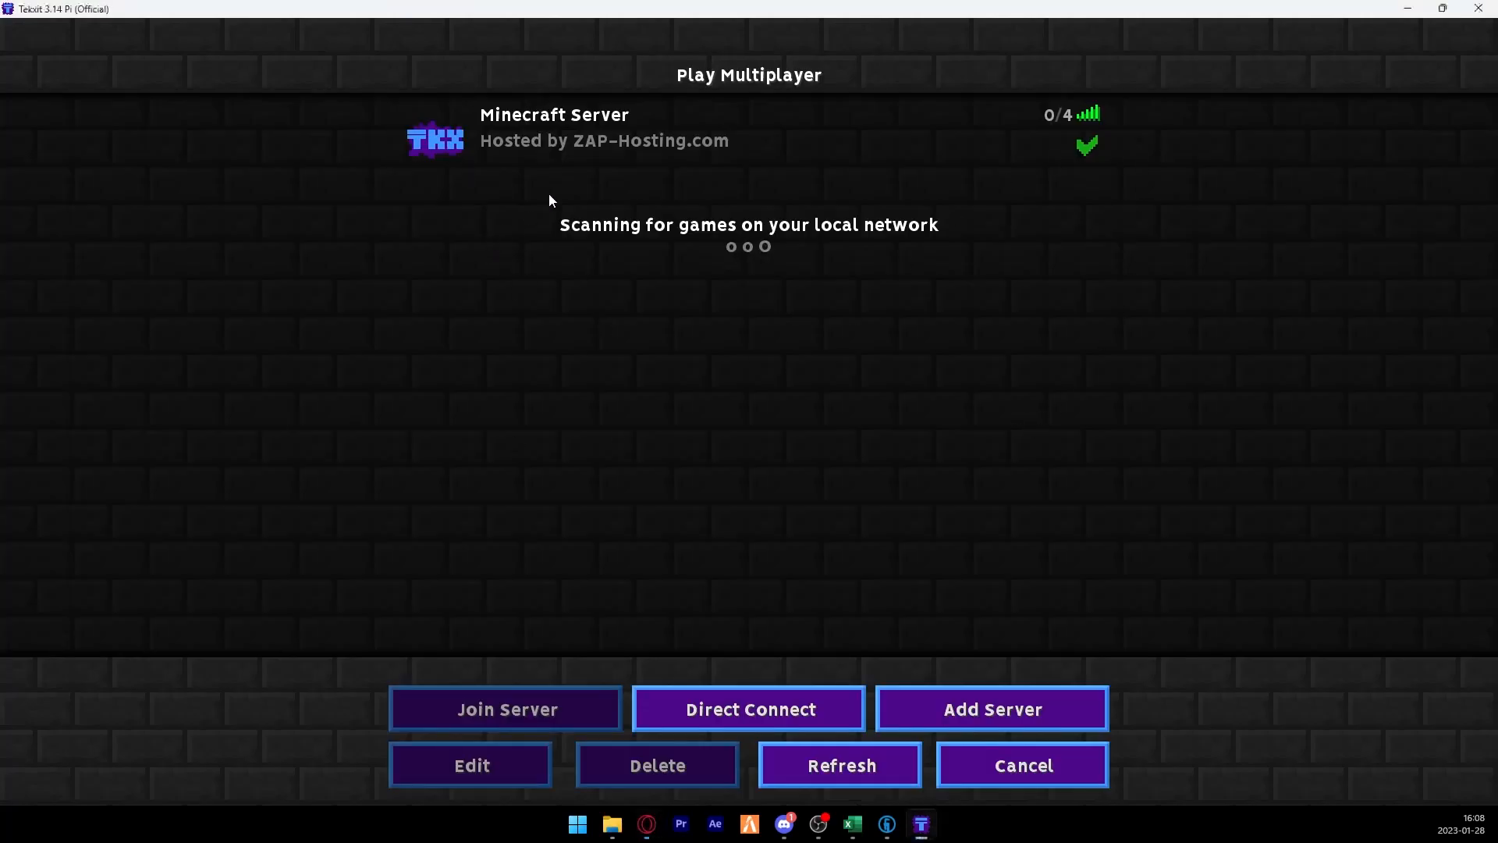
Join the newly added ZAP-Hosting Minecraft Server from the server list.
{"action": "left_click", "coordinate": [505, 709]}
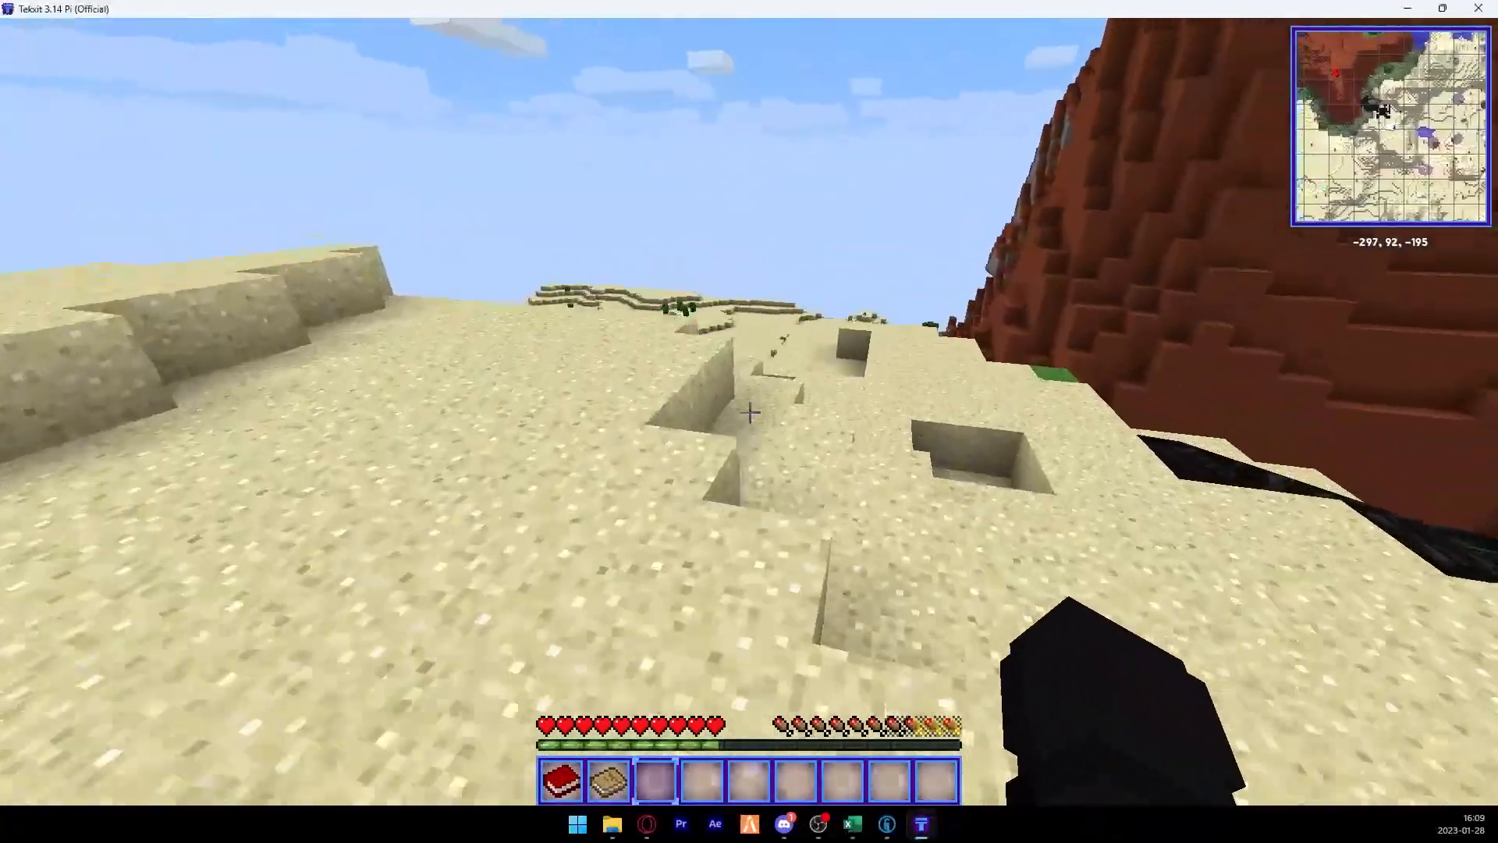
{"action": "mouse_move", "coordinate": [749, 412]}
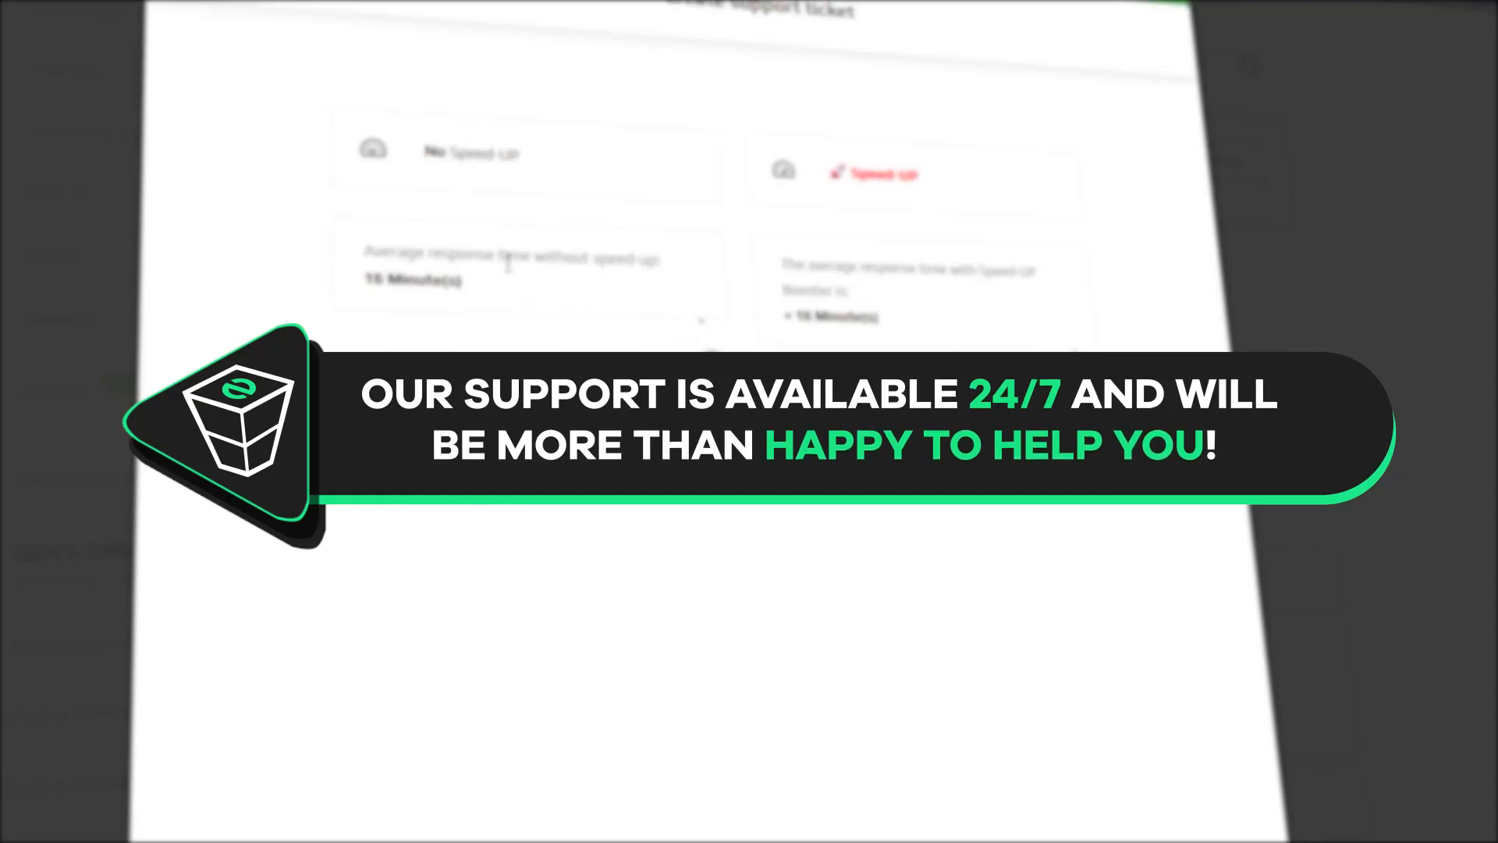
Choose the No Speed-Up option for the support ticket.
{"action": "left_click", "coordinate": [525, 153]}
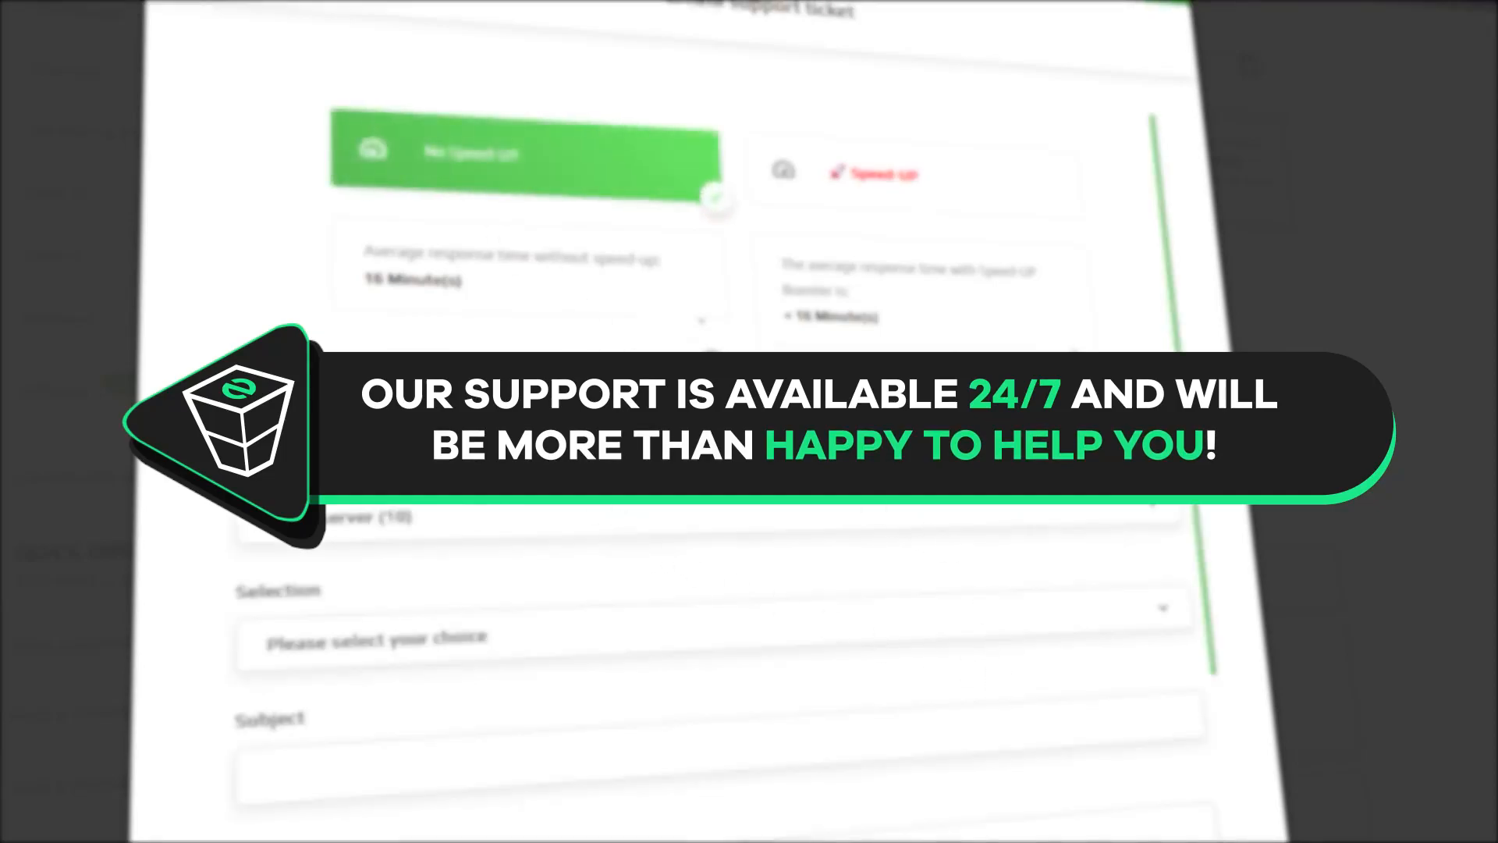